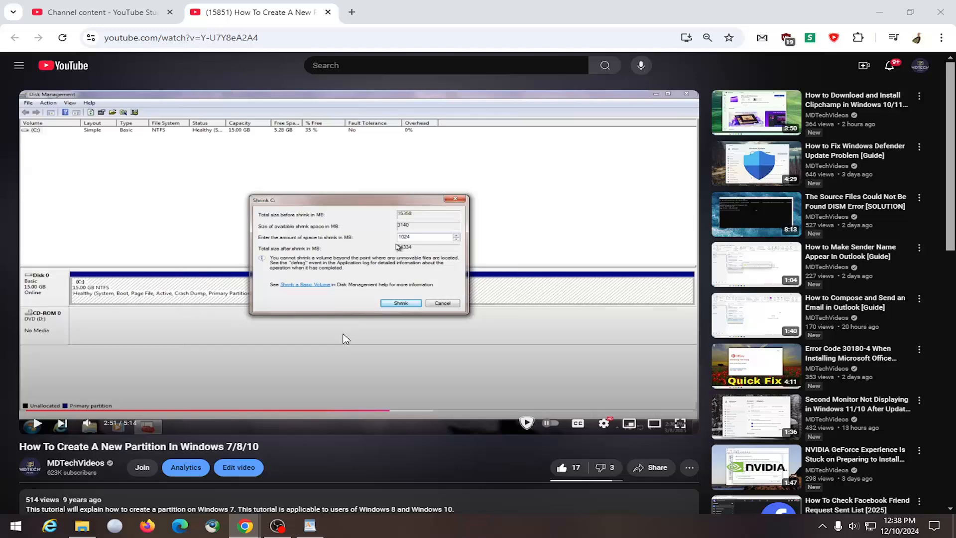
{"action": "mouse_move", "coordinate": [61, 423]}
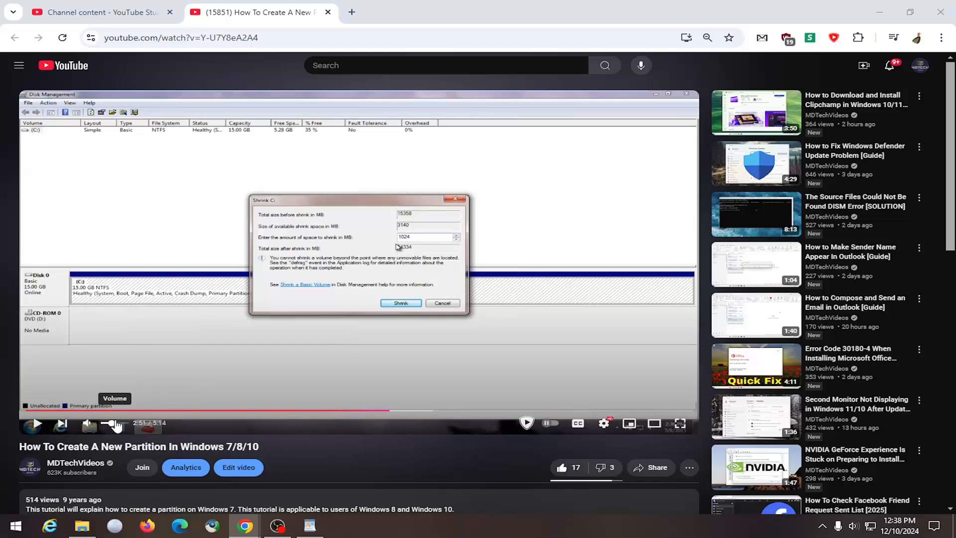
{"action": "mouse_move", "coordinate": [177, 425]}
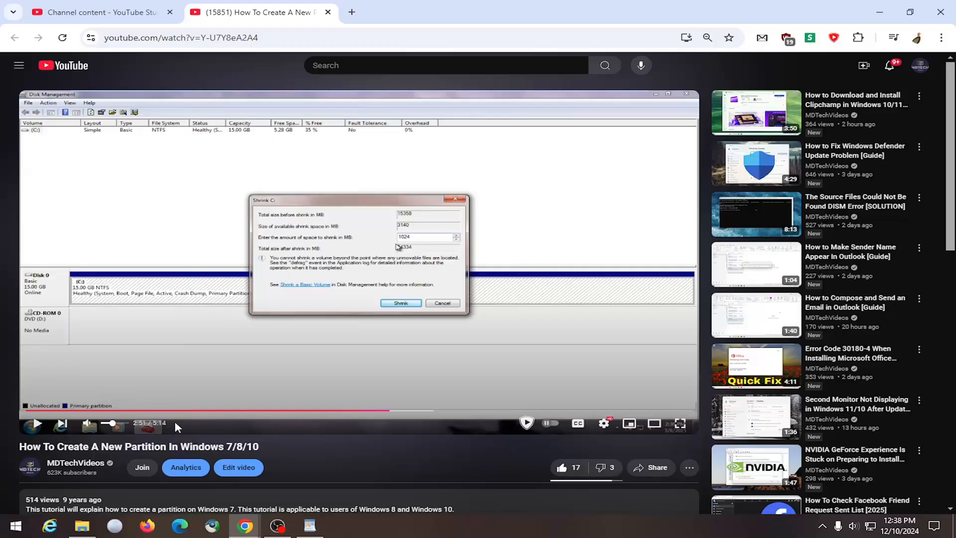
{"action": "mouse_move", "coordinate": [90, 423]}
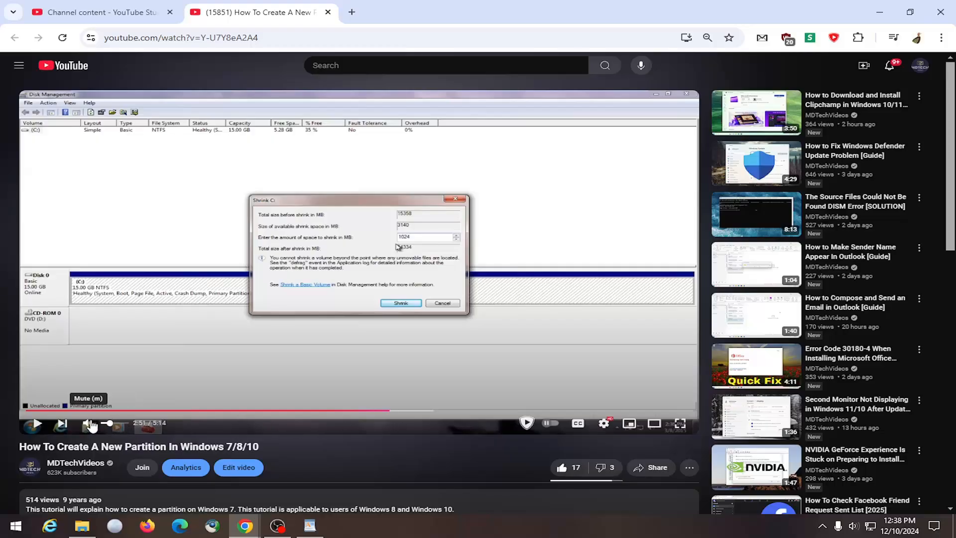
{"action": "mouse_move", "coordinate": [114, 424]}
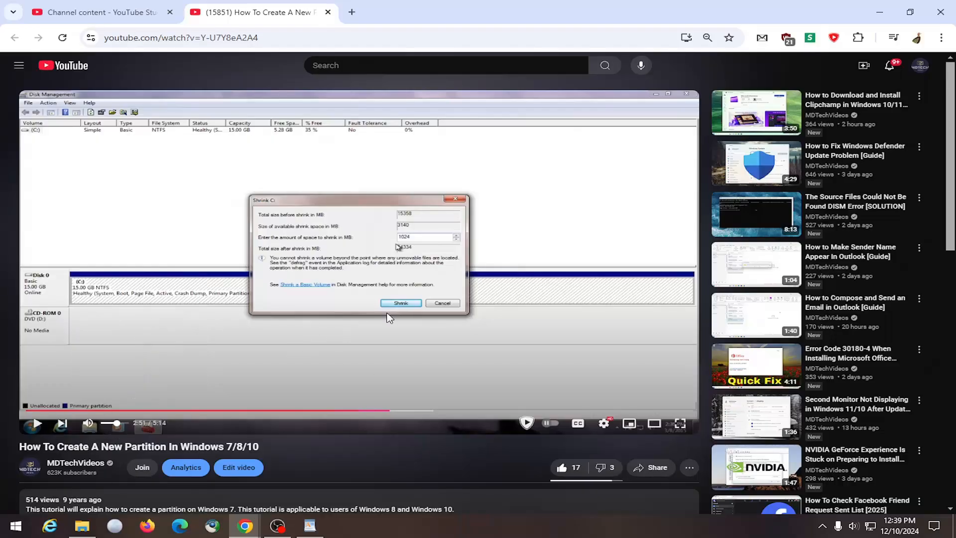
{"action": "mouse_move", "coordinate": [291, 20]}
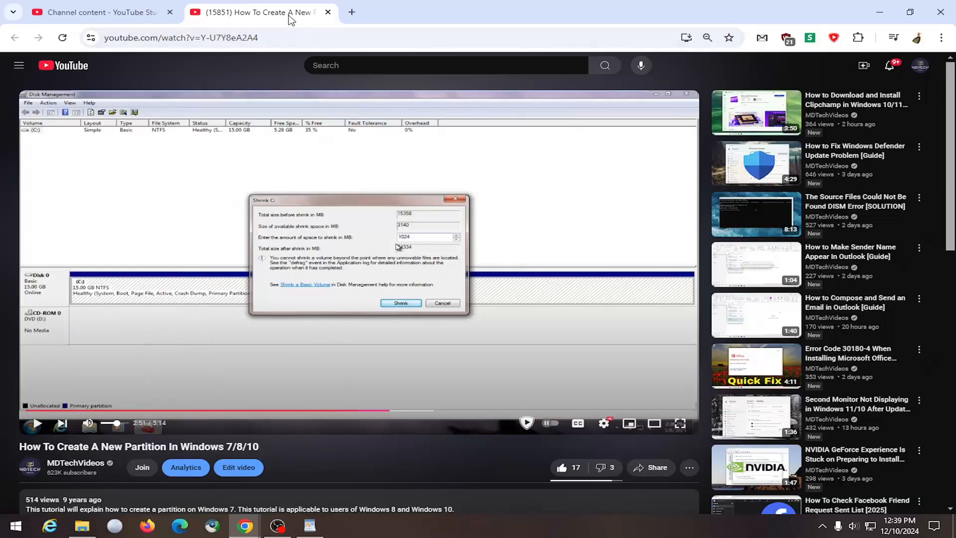
Unmute the YouTube site from the tab menu and show the system volume (10)
{"action": "right_click", "coordinate": [262, 12]}
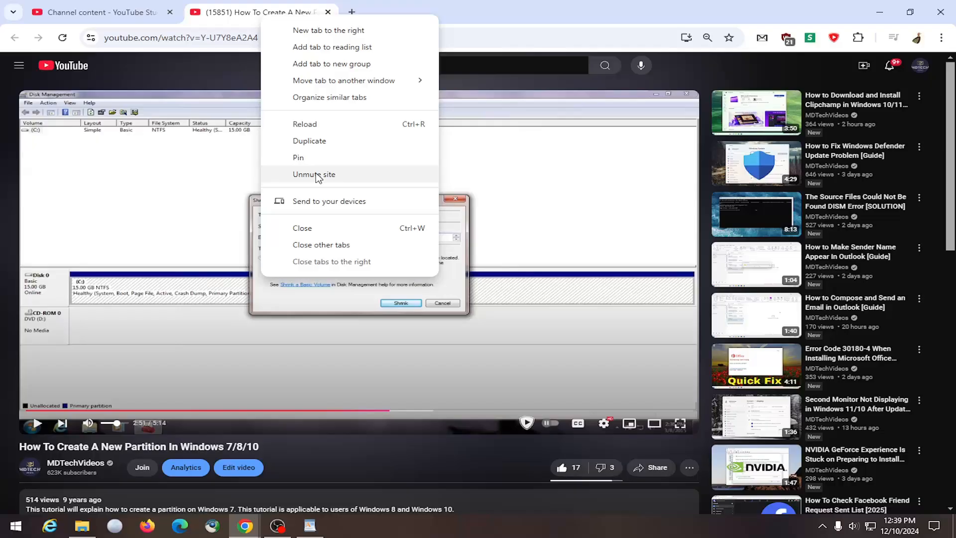
{"action": "left_click", "coordinate": [314, 178]}
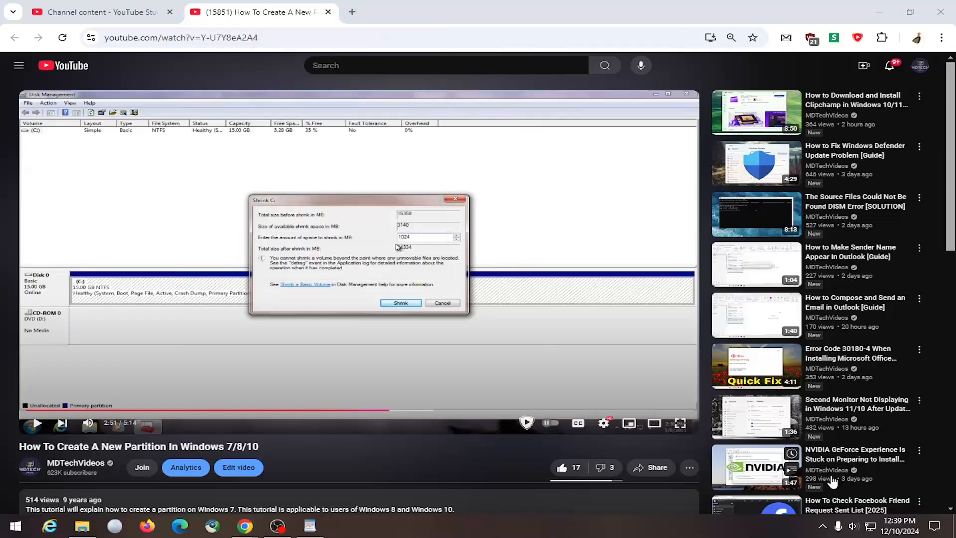
{"action": "left_click", "coordinate": [853, 525]}
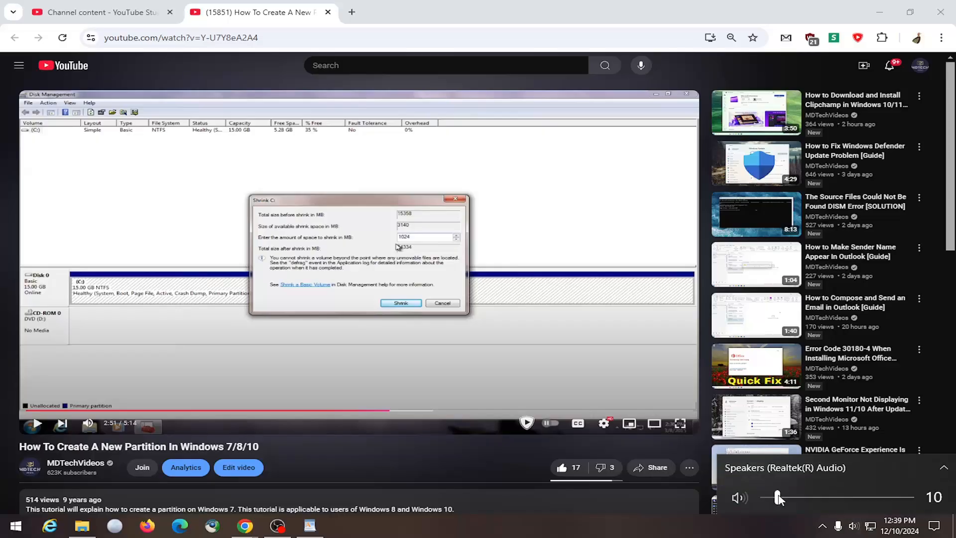